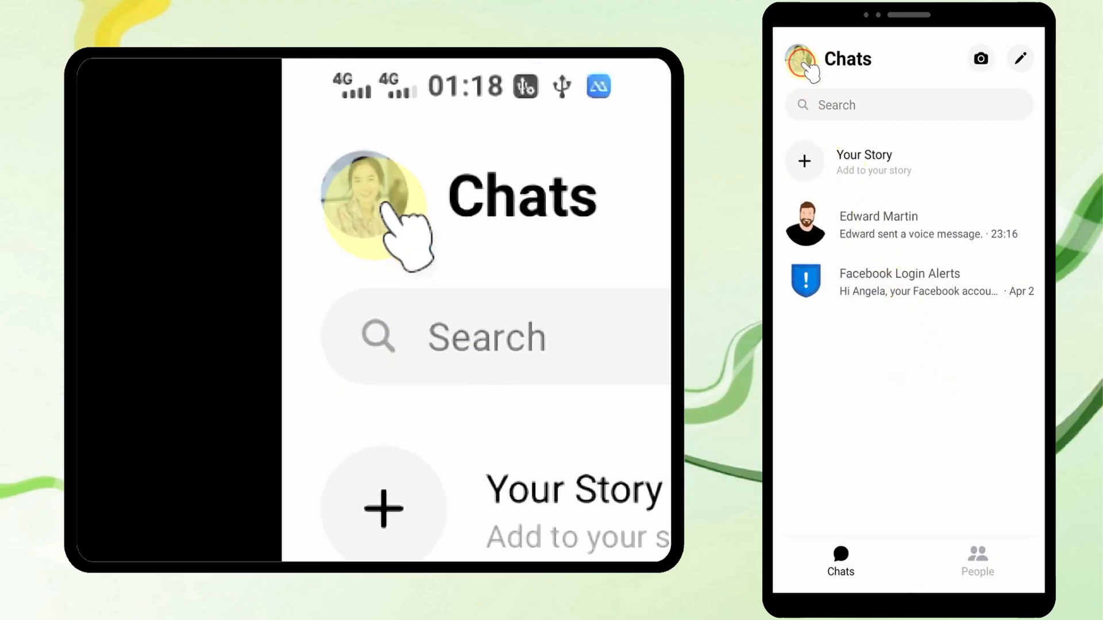
Review the saved profiles under Switch Account in Messenger's settings, then go to the home screen
left_click(800, 60)
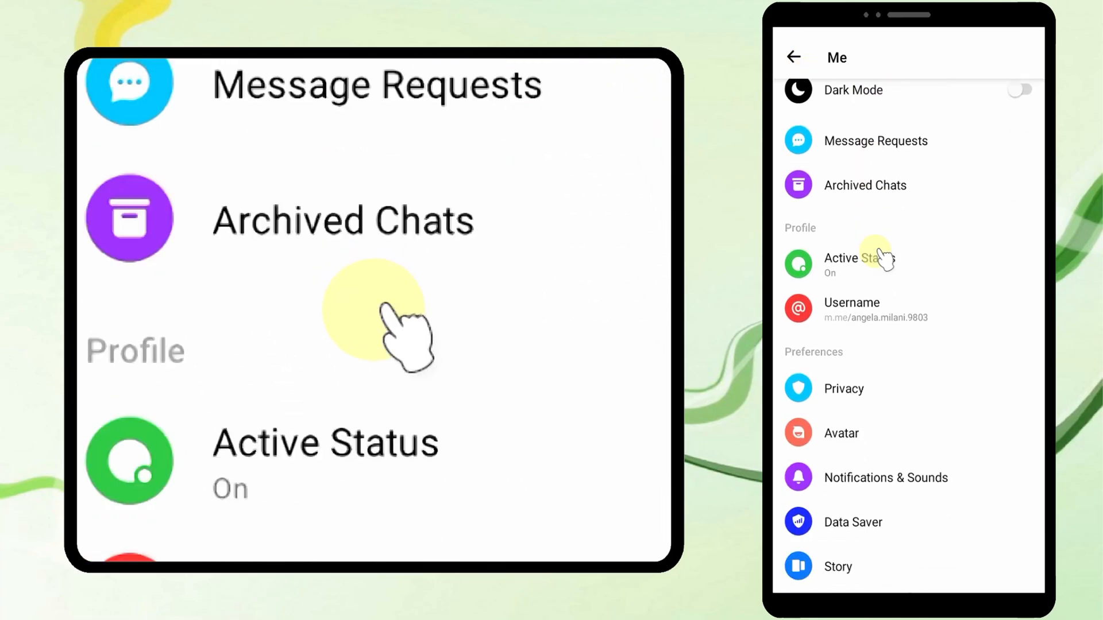
scroll("down", 3)
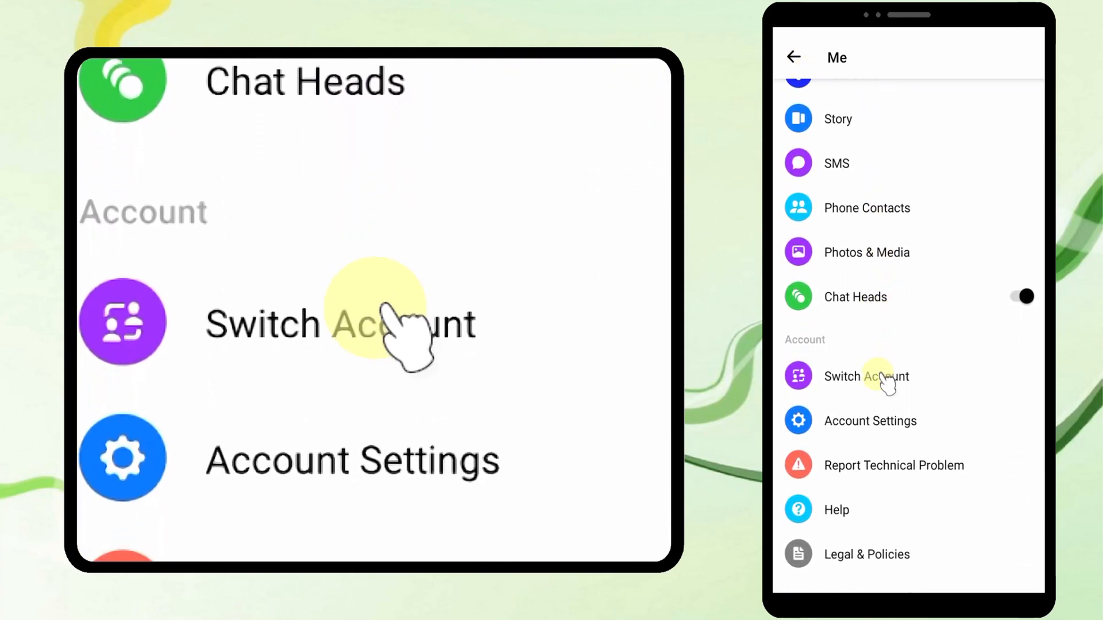
left_click(867, 376)
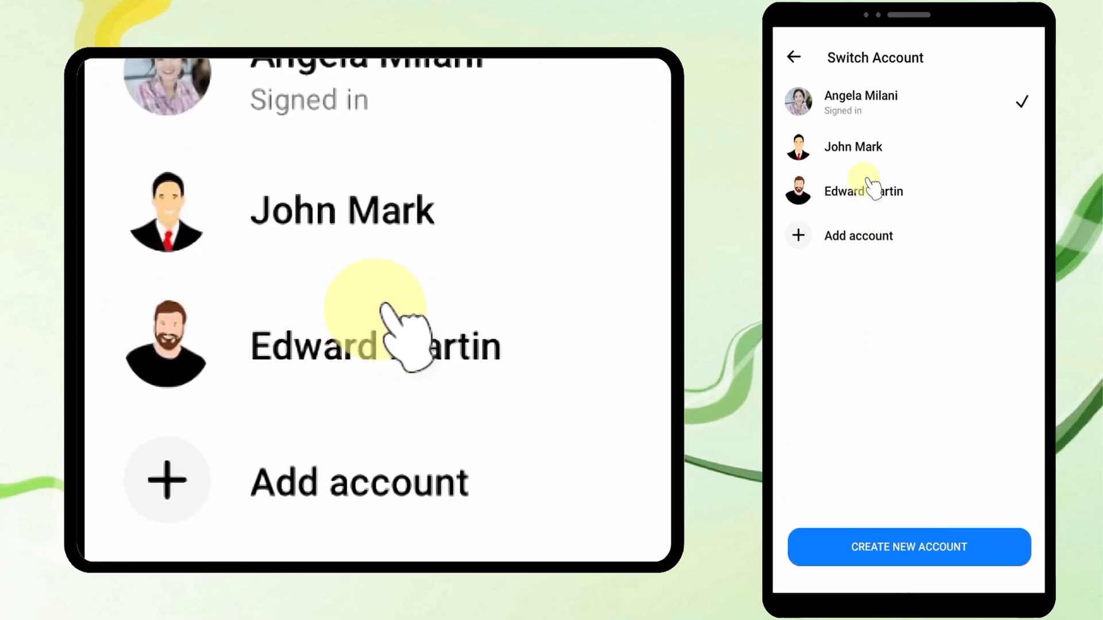
left_click(910, 547)
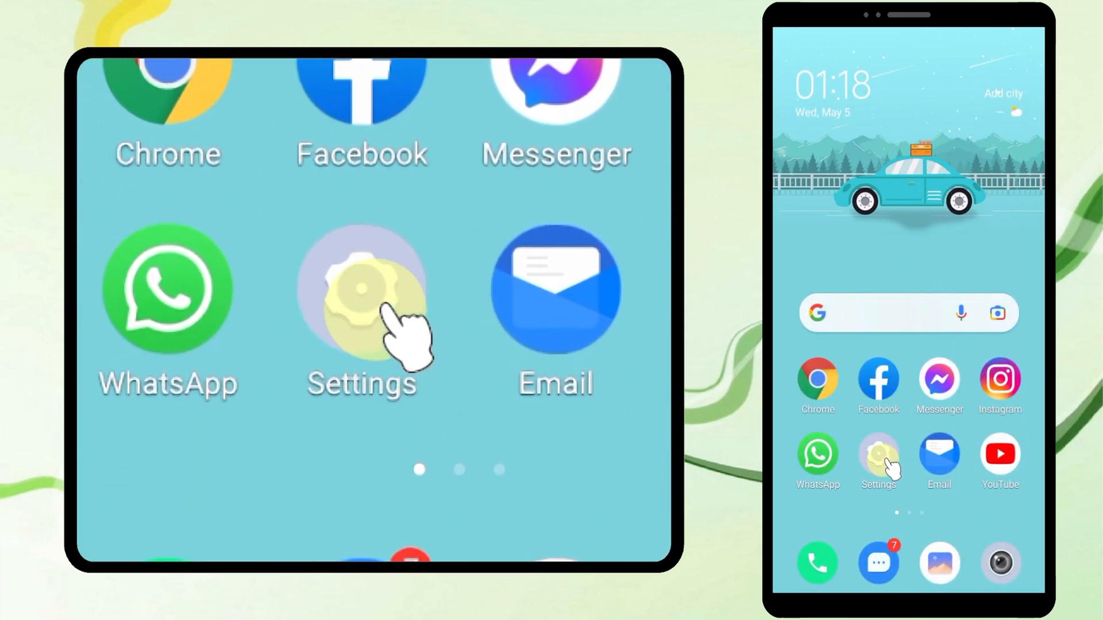
Reach the App manager list of installed apps via Applications and Permissions in Settings
left_click(362, 295)
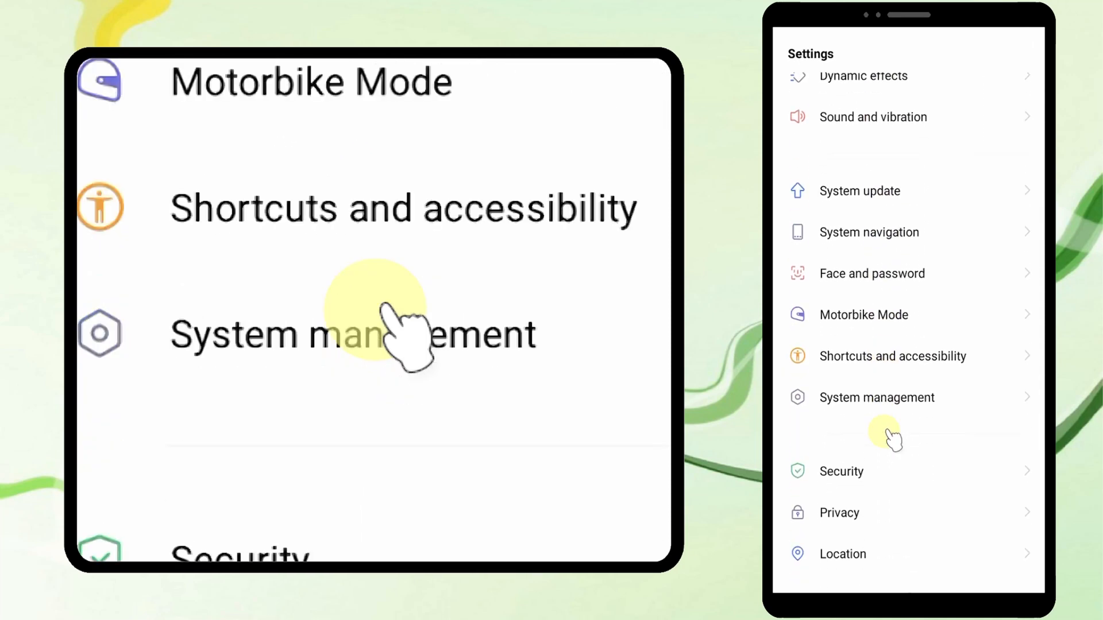
scroll("down", 3)
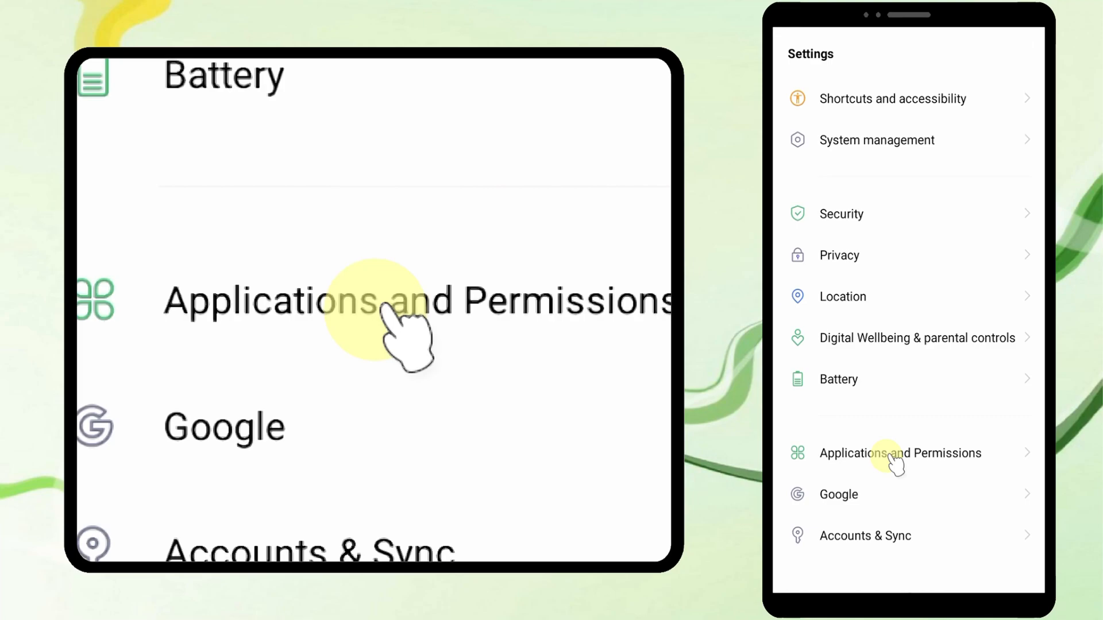
left_click(878, 453)
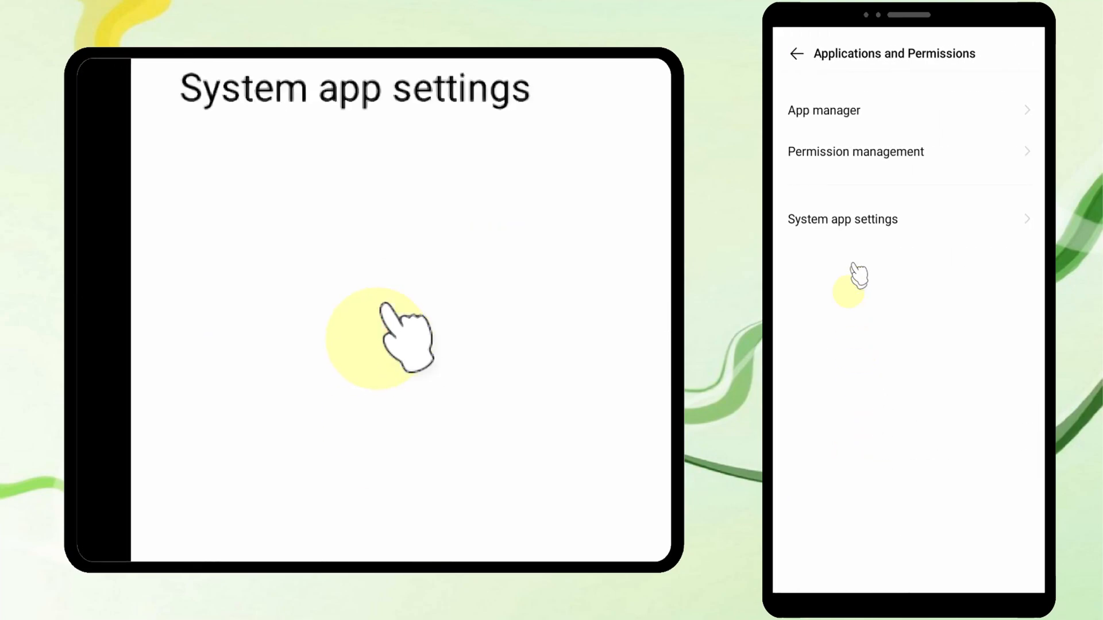
left_click(846, 111)
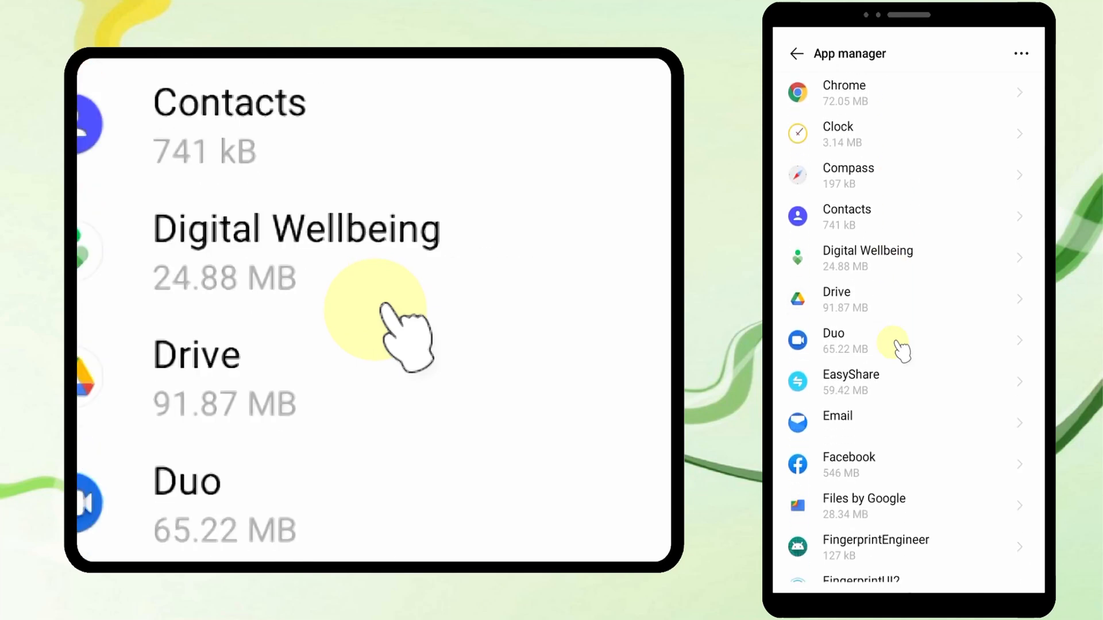
Locate Messenger in the App manager and view its storage breakdown
scroll("down", 3)
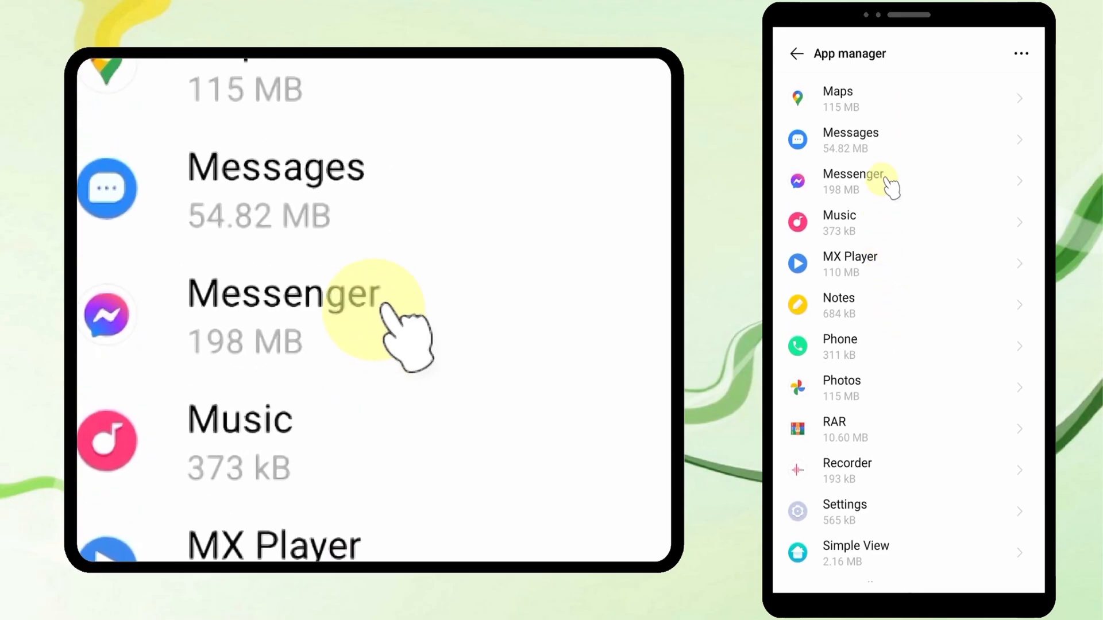
left_click(373, 310)
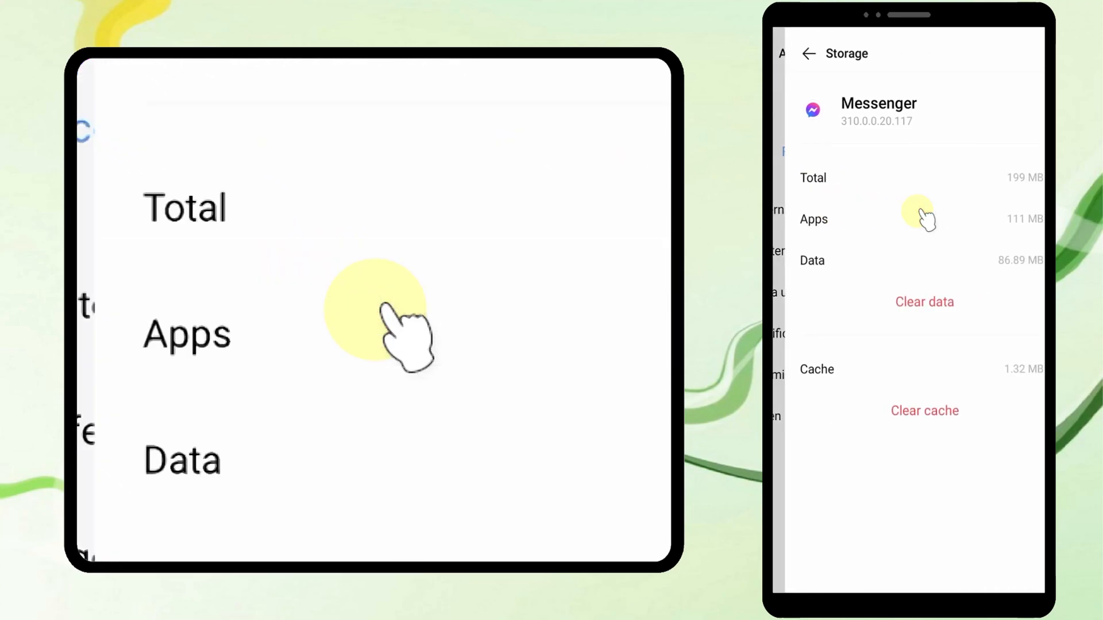
Clear all of Messenger's app data and confirm the permanent-deletion warning
left_click(924, 303)
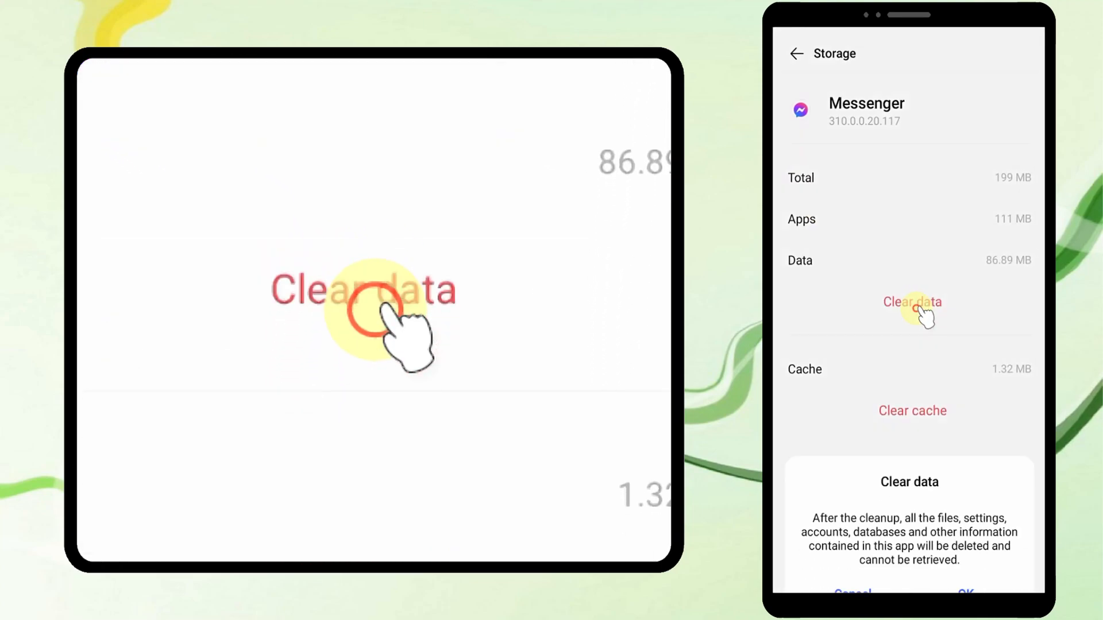
left_click(913, 302)
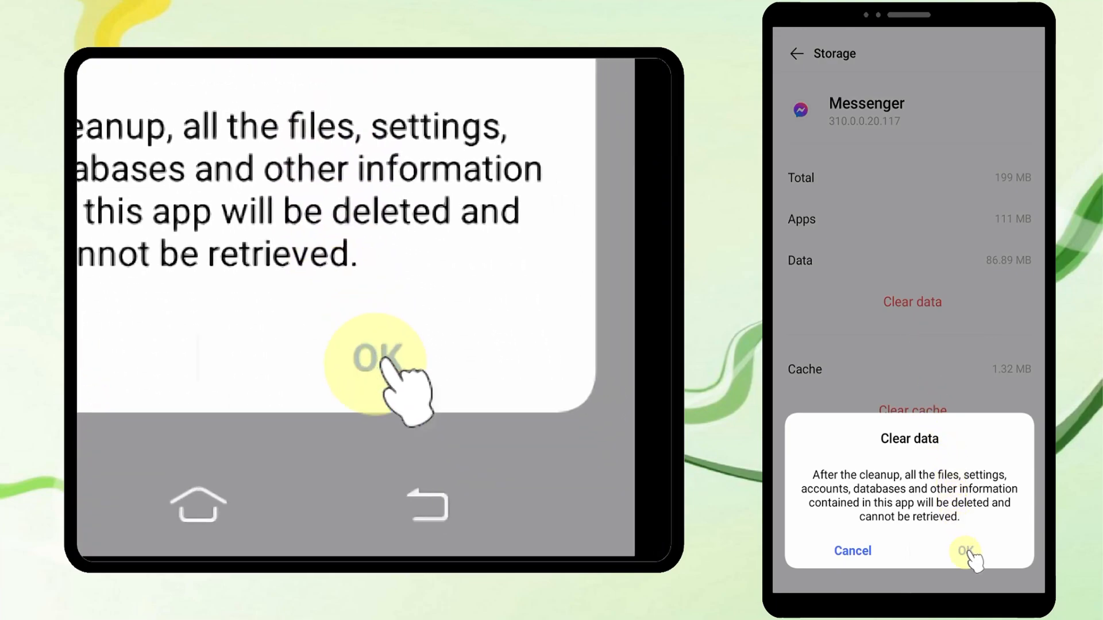
left_click(968, 551)
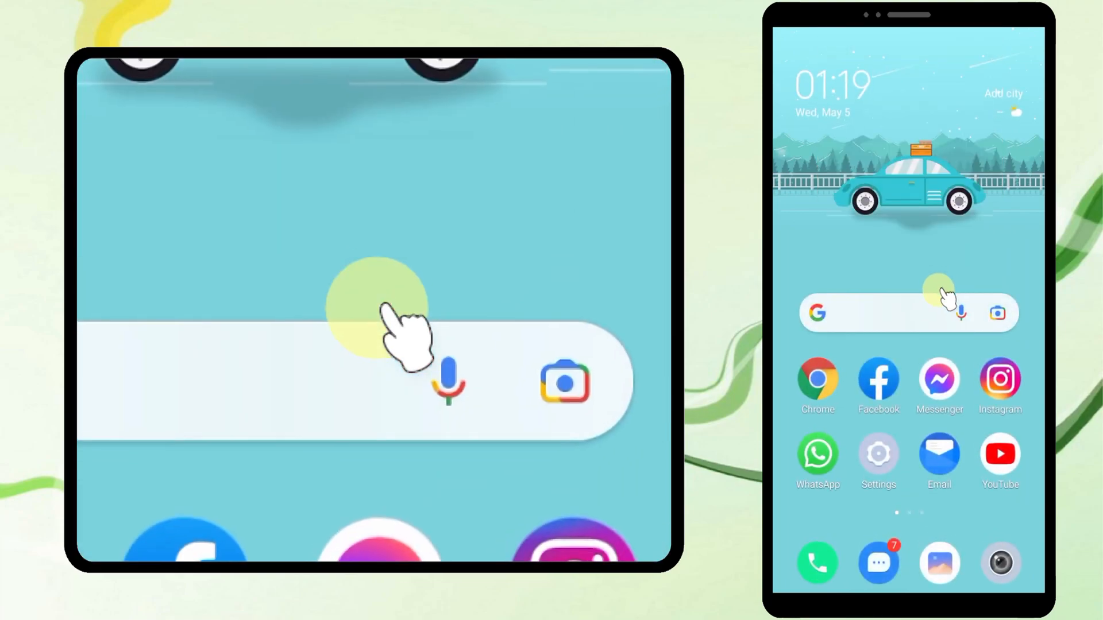
Reach Facebook's Settings page from the menu's Settings & Privacy section
left_click(878, 382)
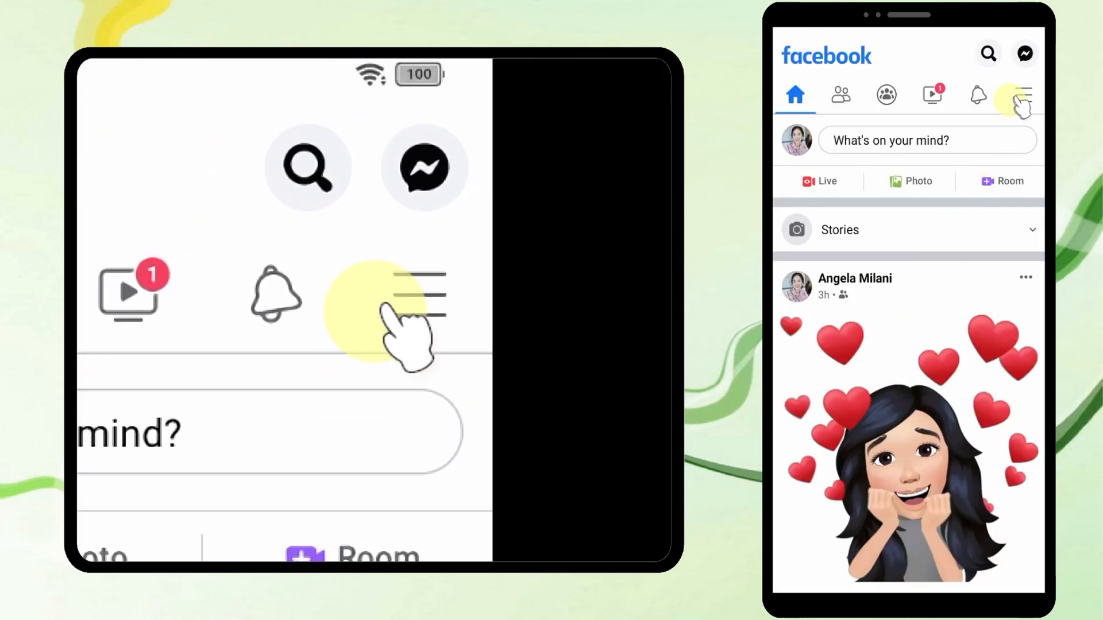
left_click(1027, 93)
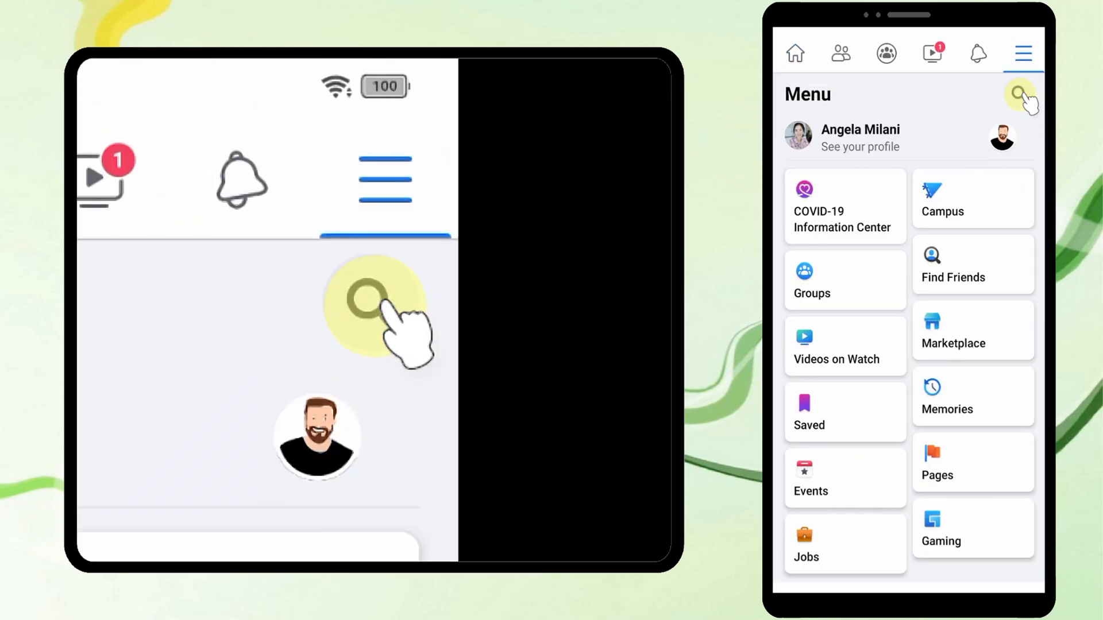
scroll("down", 3)
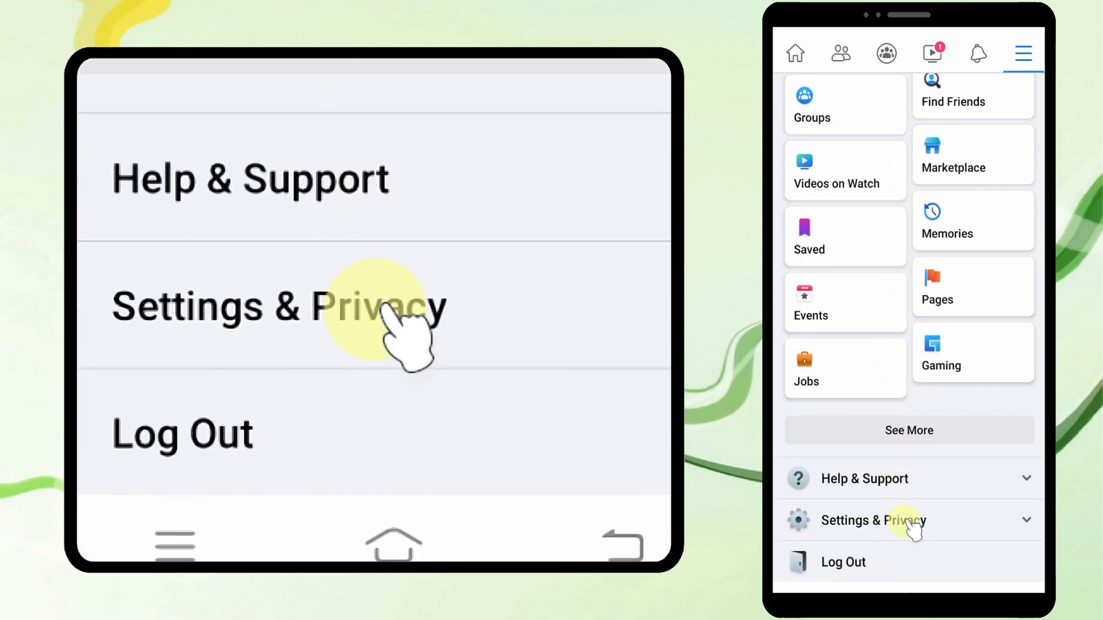
left_click(889, 520)
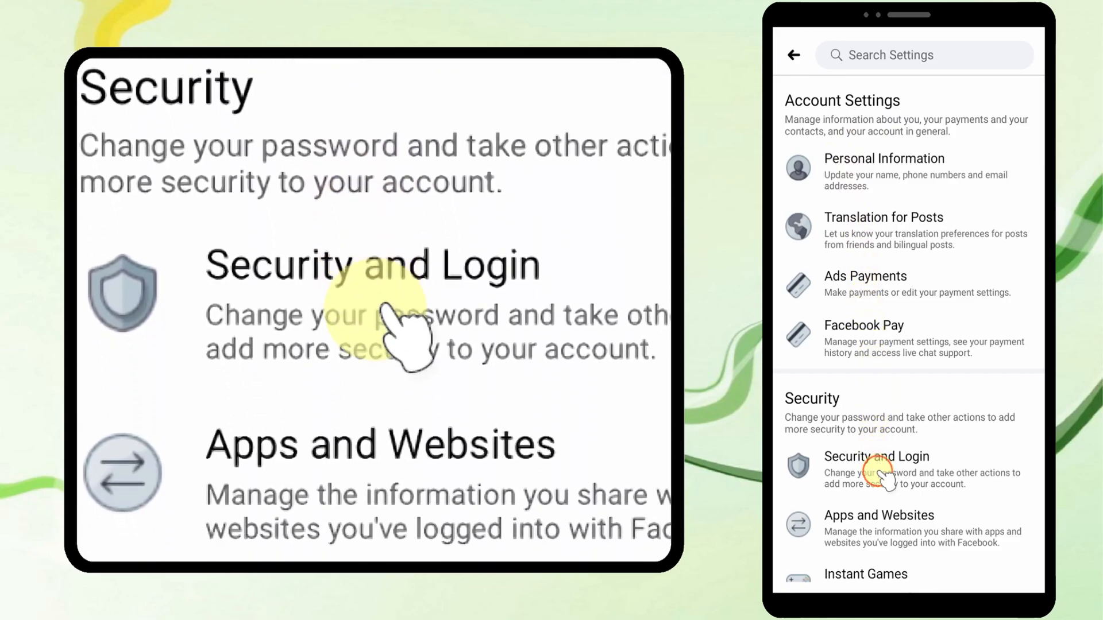
Under Security and Login, log out the Messenger session, leaving only the Facebook app login
left_click(876, 457)
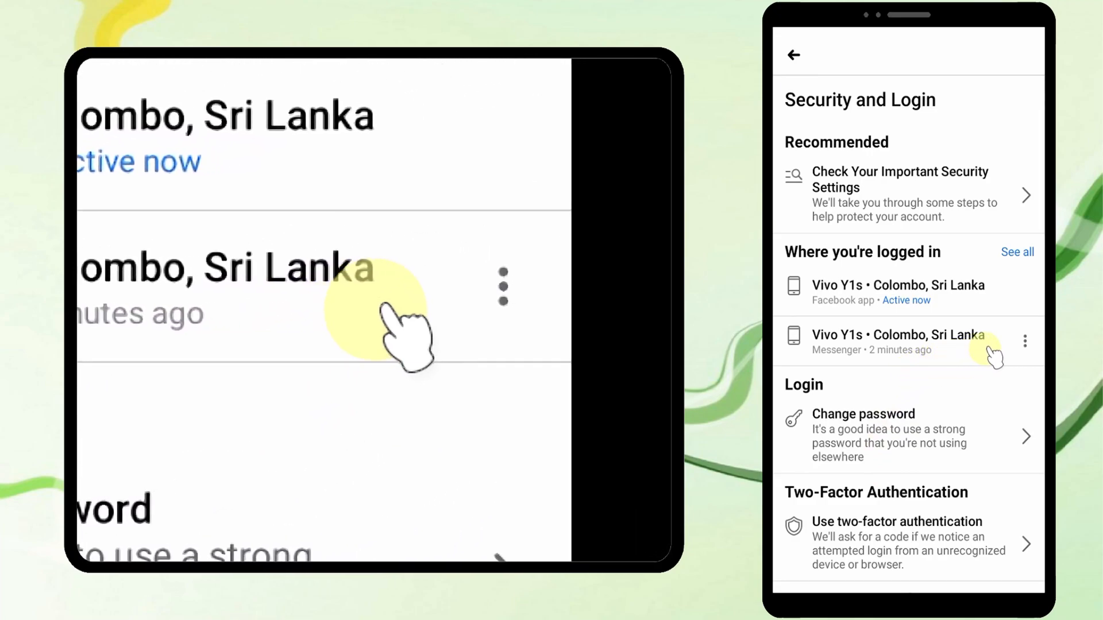
left_click(1025, 342)
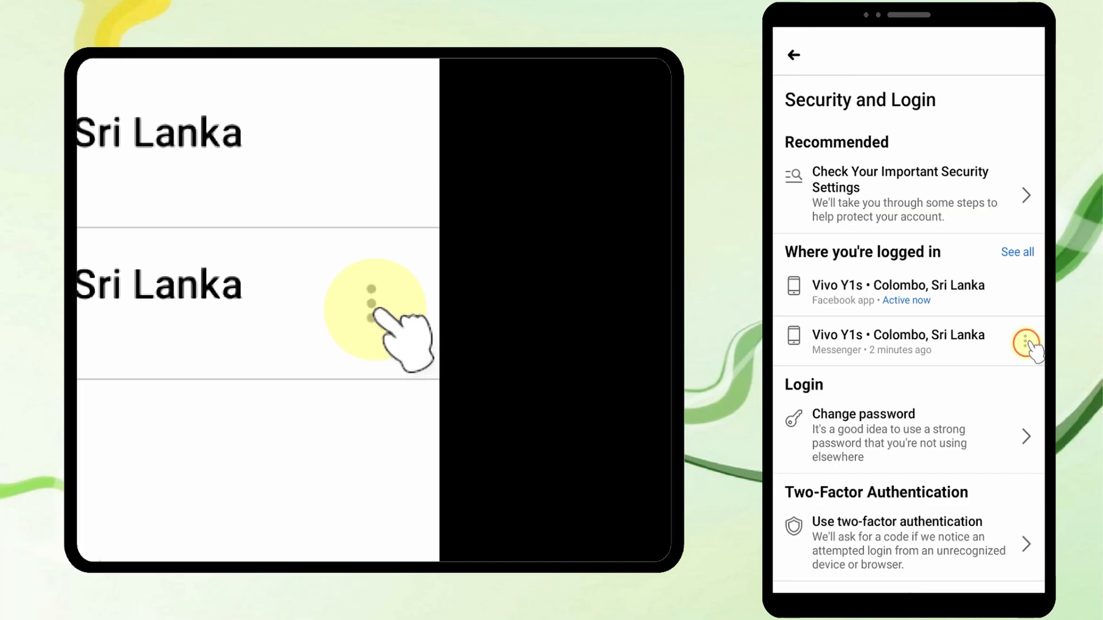
left_click(1025, 340)
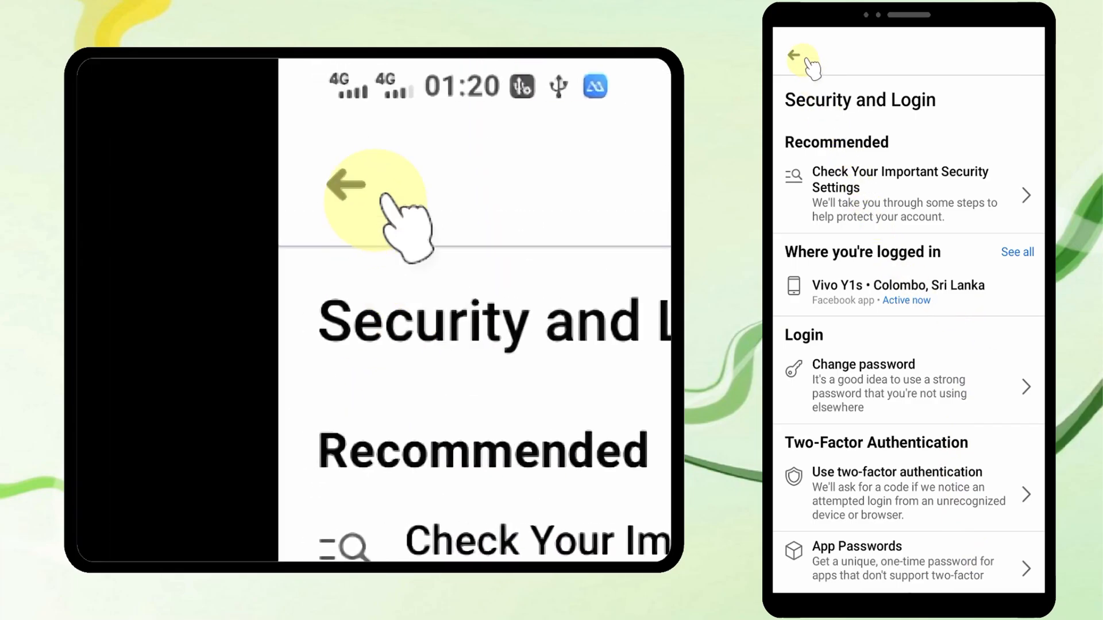
Leave Facebook for the home screen and relaunch Messenger
left_click(797, 55)
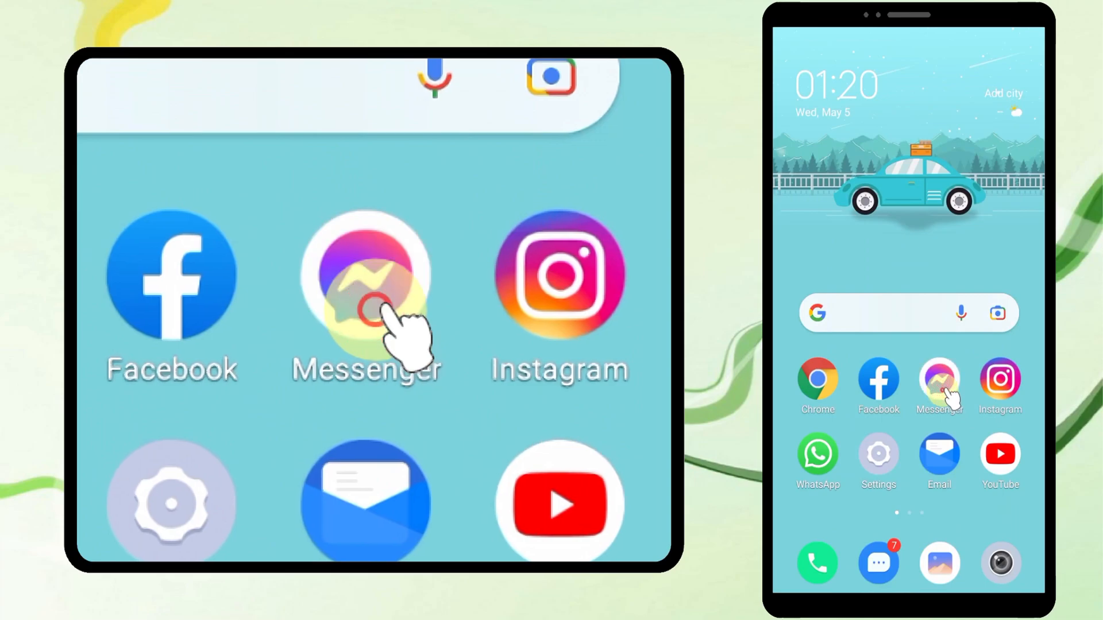
left_click(370, 304)
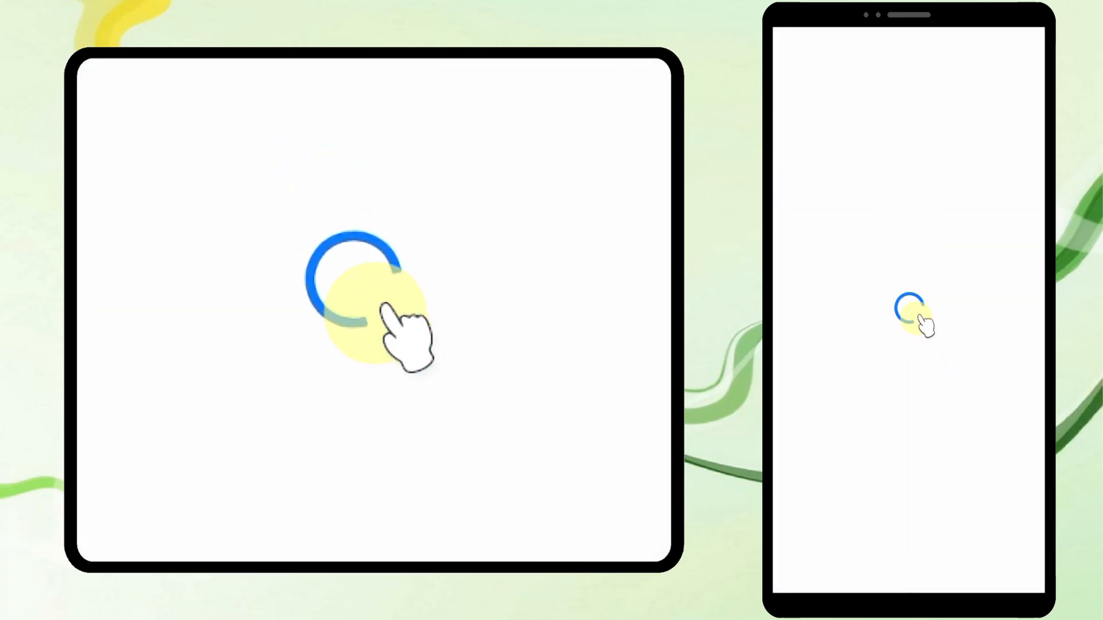